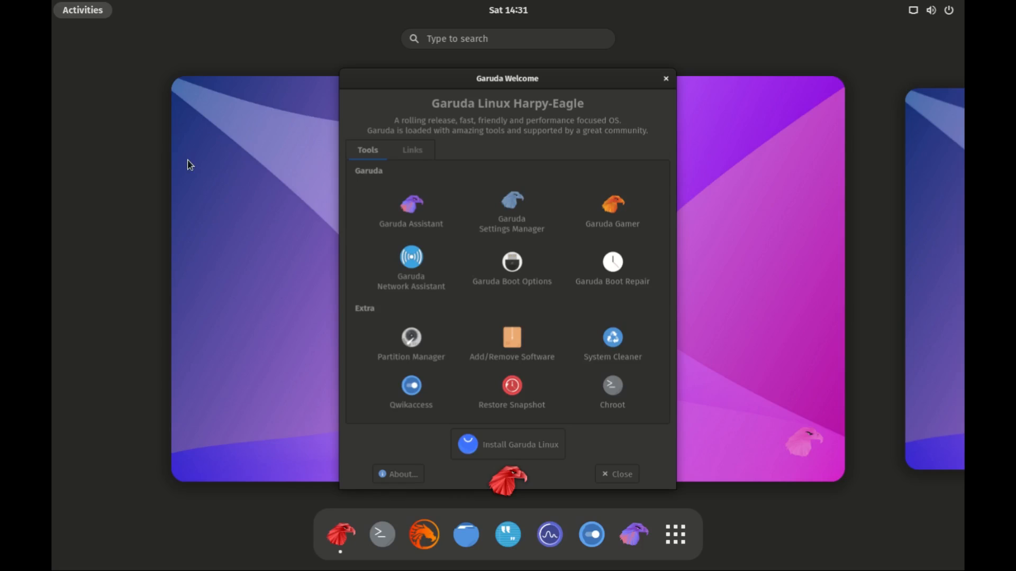
Launch Install Garuda Linux, then view Garuda Welcome's Links tab and return to Tools.
{"action": "left_click", "coordinate": [507, 445]}
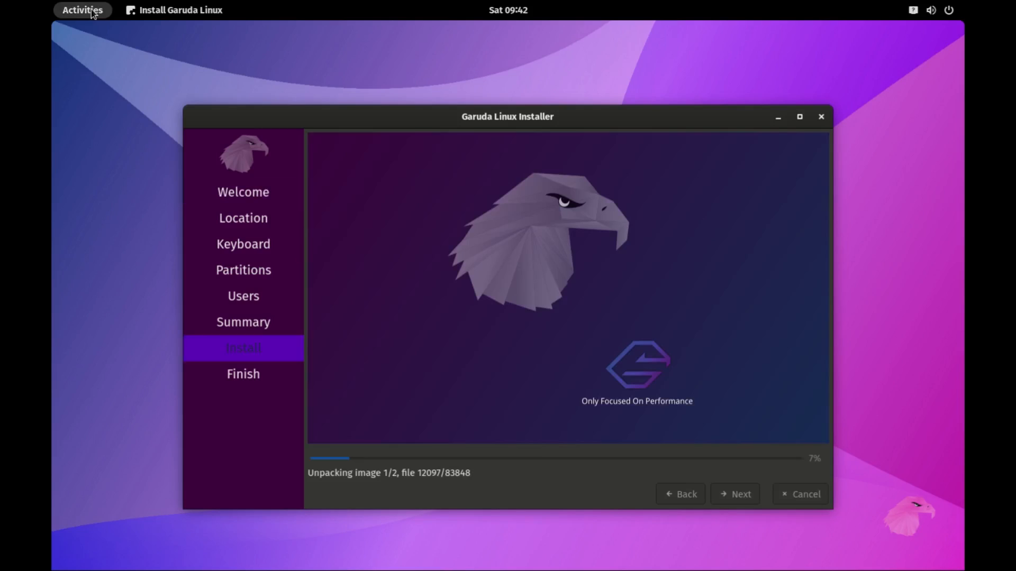
{"action": "left_click", "coordinate": [82, 10]}
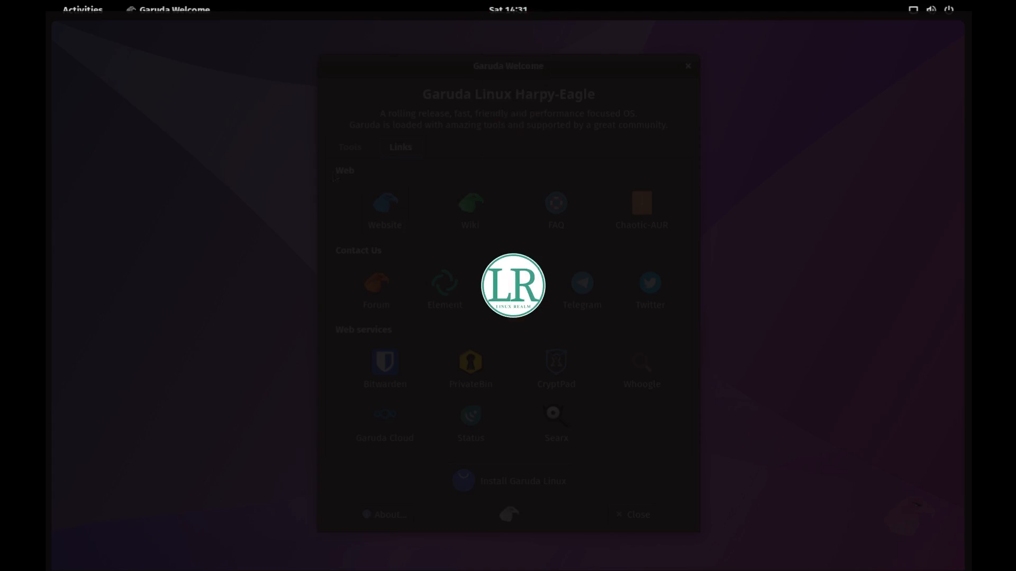
{"action": "left_click", "coordinate": [350, 147]}
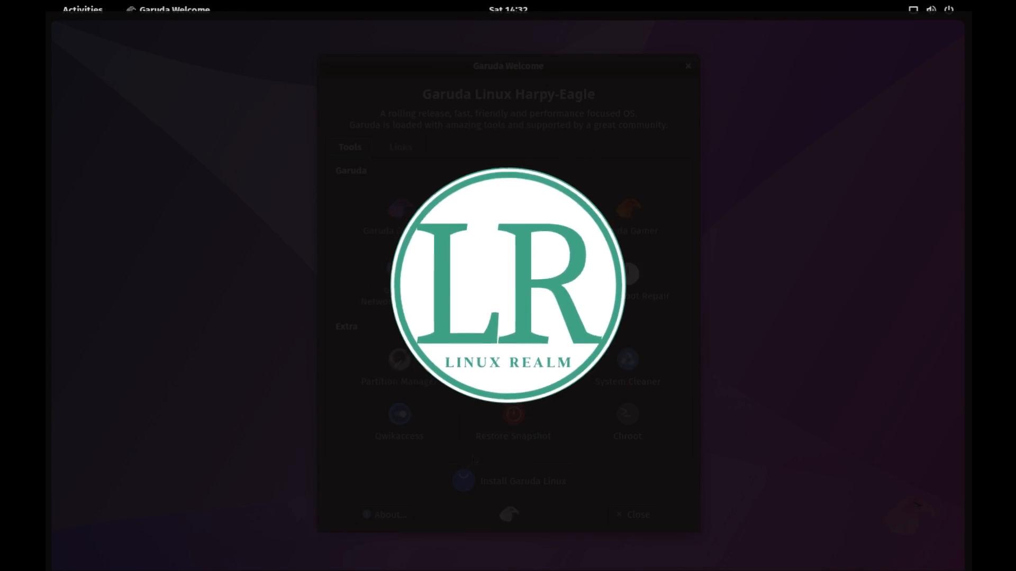
{"action": "left_click", "coordinate": [384, 515]}
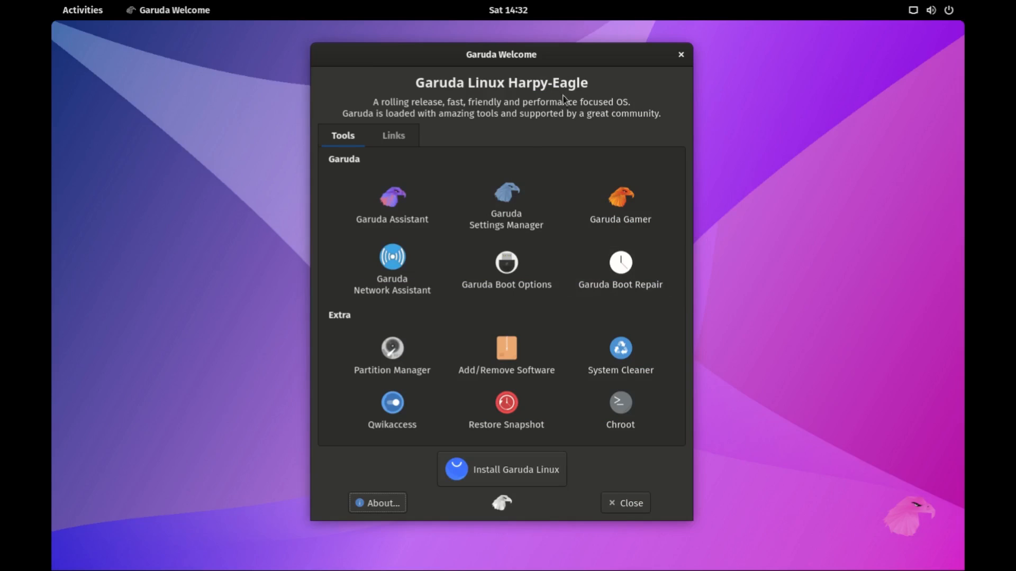
{"action": "mouse_move", "coordinate": [668, 89]}
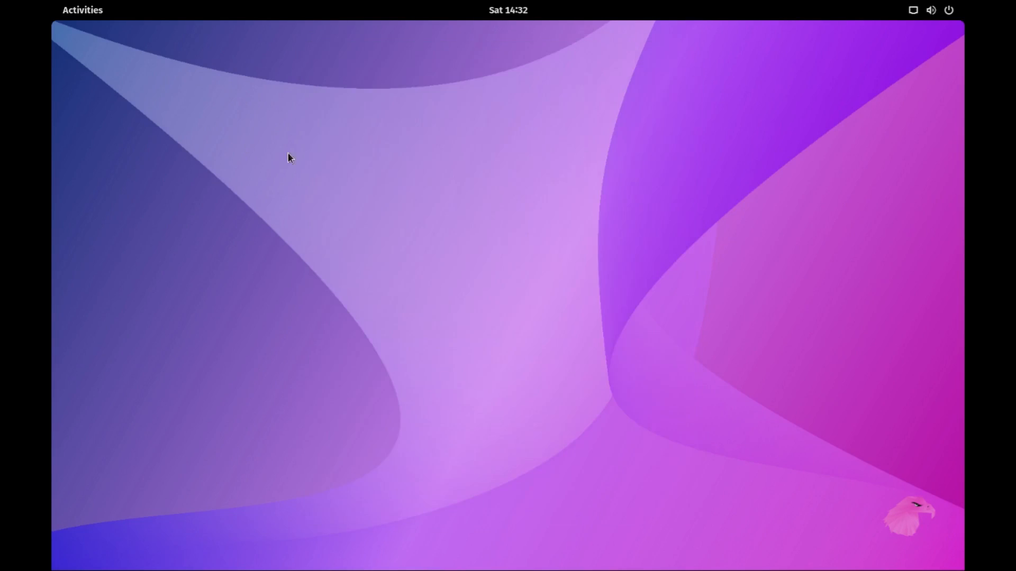
Close Garuda Welcome and show all installed applications from the Activities overview.
{"action": "left_click", "coordinate": [81, 9]}
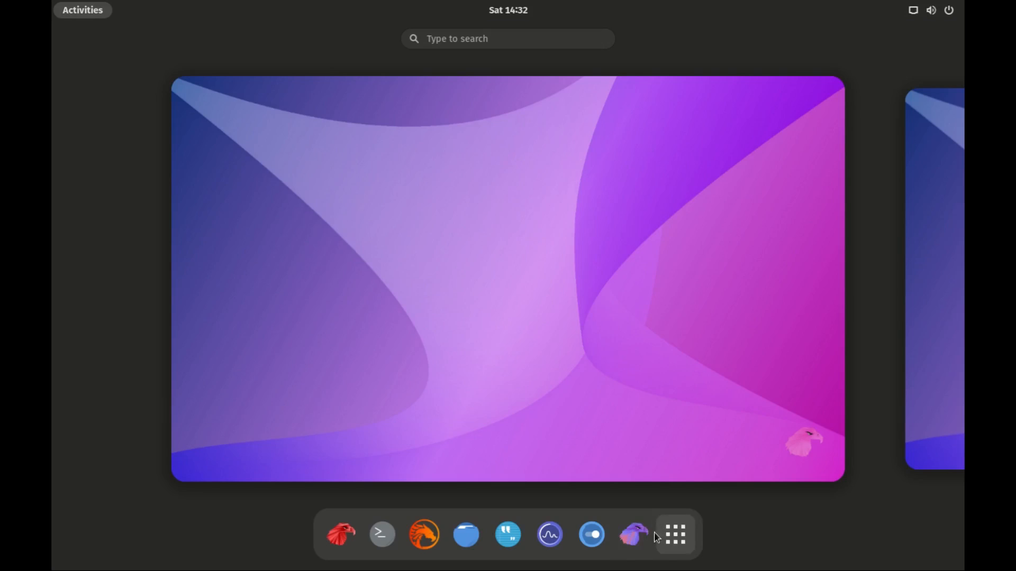
{"action": "left_click", "coordinate": [673, 534]}
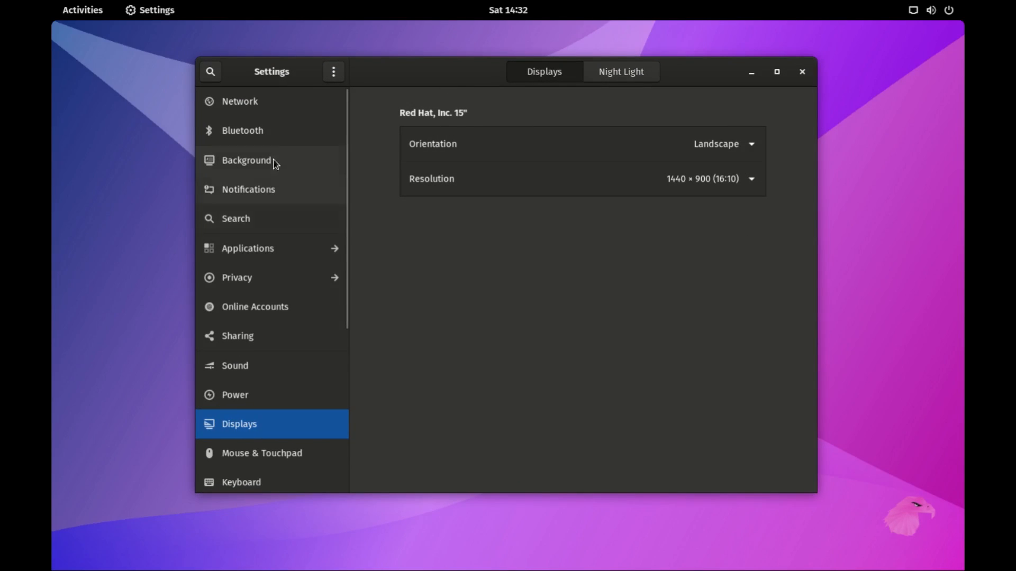
Review Settings About: Garuda Linux rolling, GNOME 40.4.0, X11 windowing system.
{"action": "scroll", "scroll_direction": "down", "scroll_amount": 3}
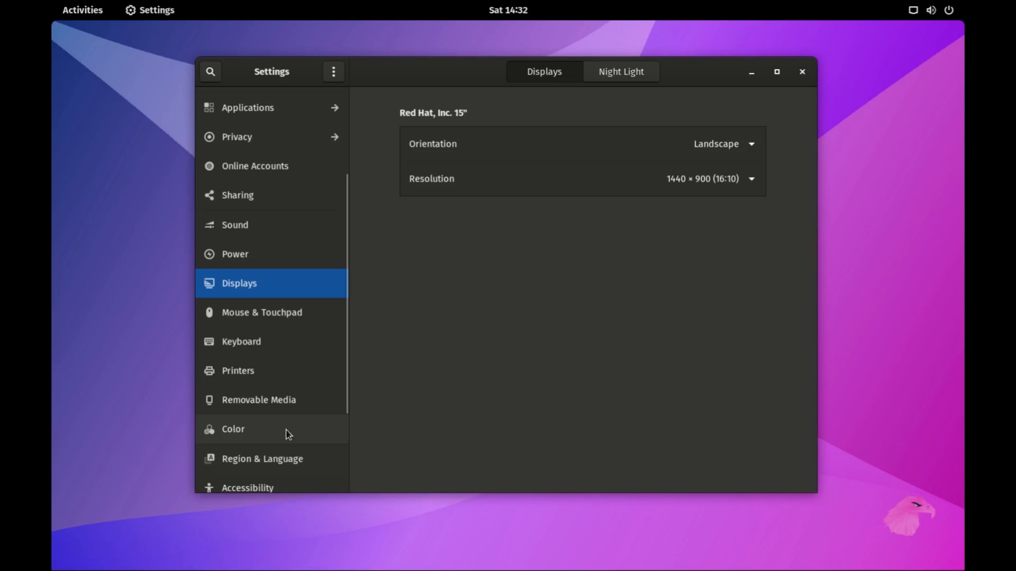
{"action": "scroll", "scroll_direction": "down", "scroll_amount": 3}
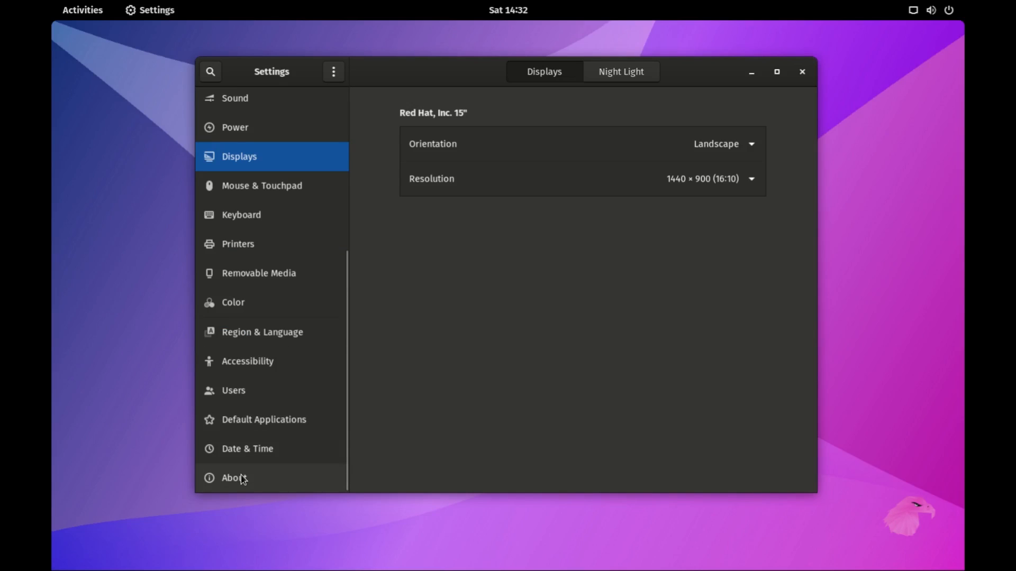
{"action": "left_click", "coordinate": [234, 477]}
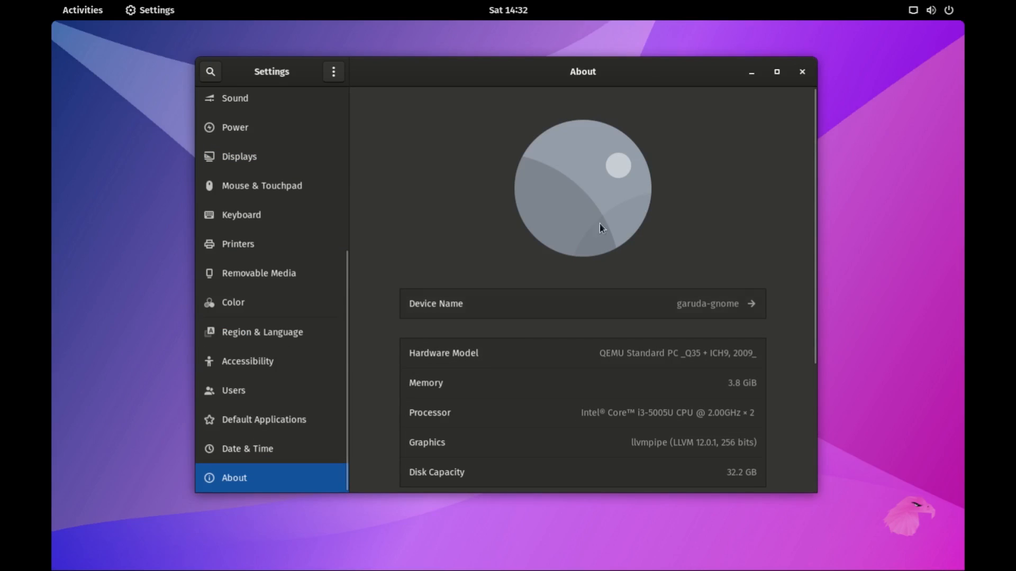
{"action": "scroll", "scroll_direction": "down", "scroll_amount": 3}
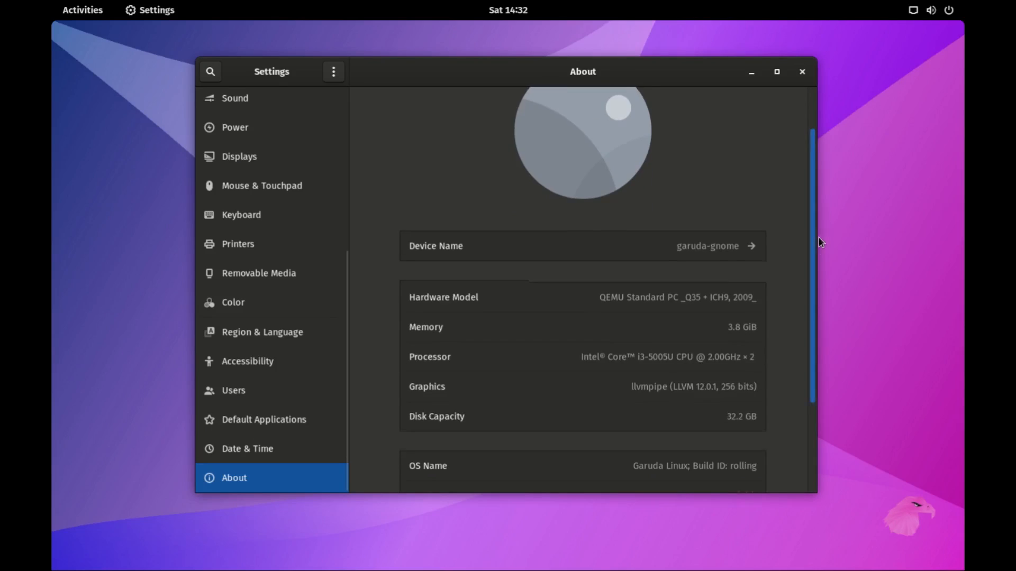
{"action": "scroll", "scroll_direction": "down", "scroll_amount": 3}
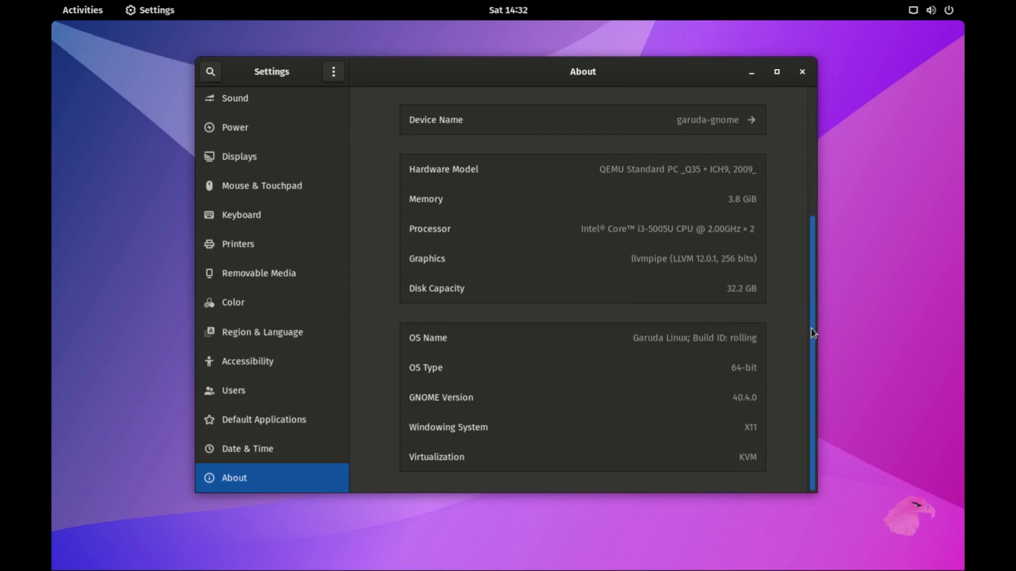
{"action": "scroll", "scroll_direction": "up", "scroll_amount": 3}
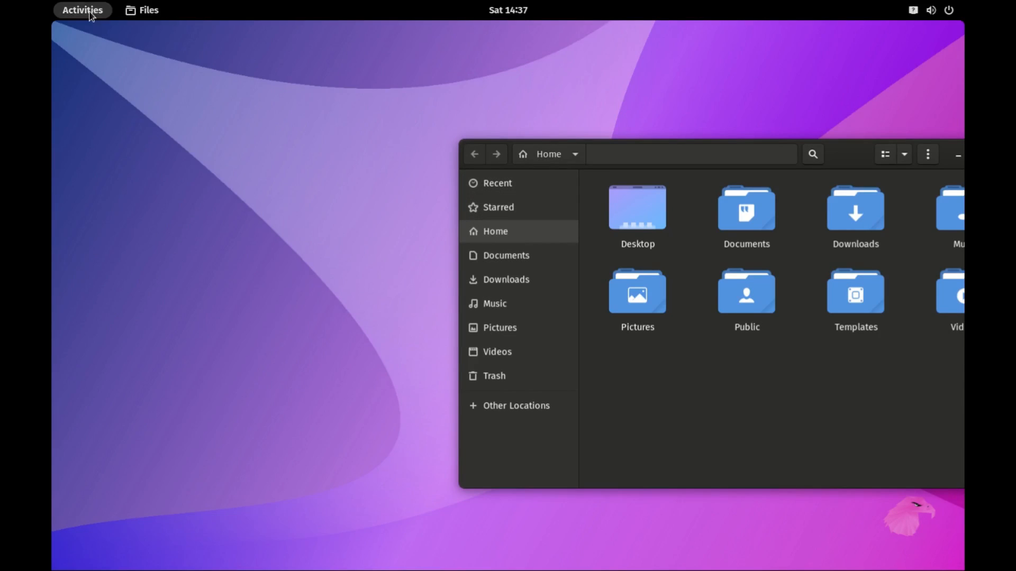
Launch FireDragon from the Activities dock and close its blank new-tab window.
{"action": "left_click", "coordinate": [81, 10]}
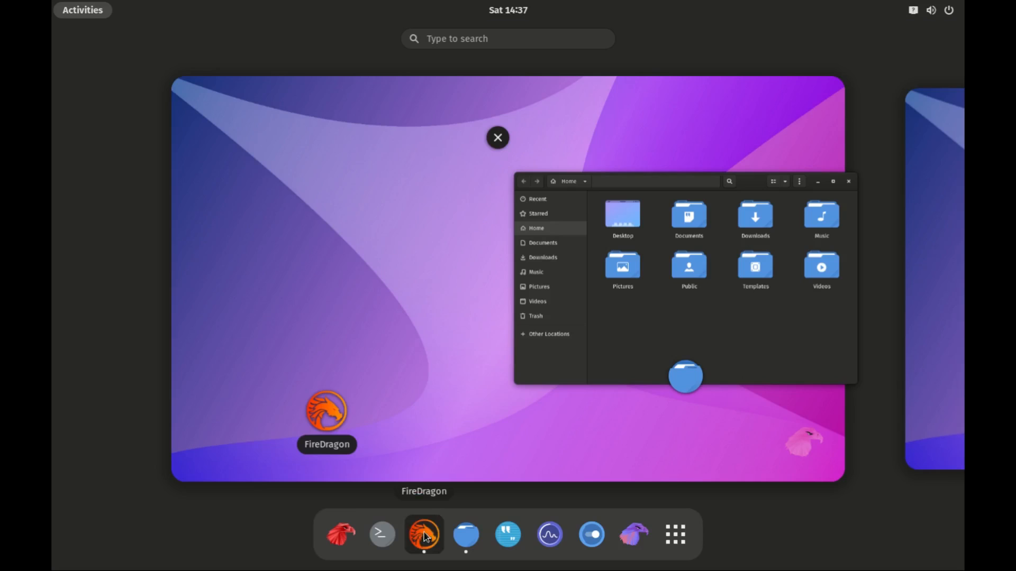
{"action": "left_click", "coordinate": [424, 534]}
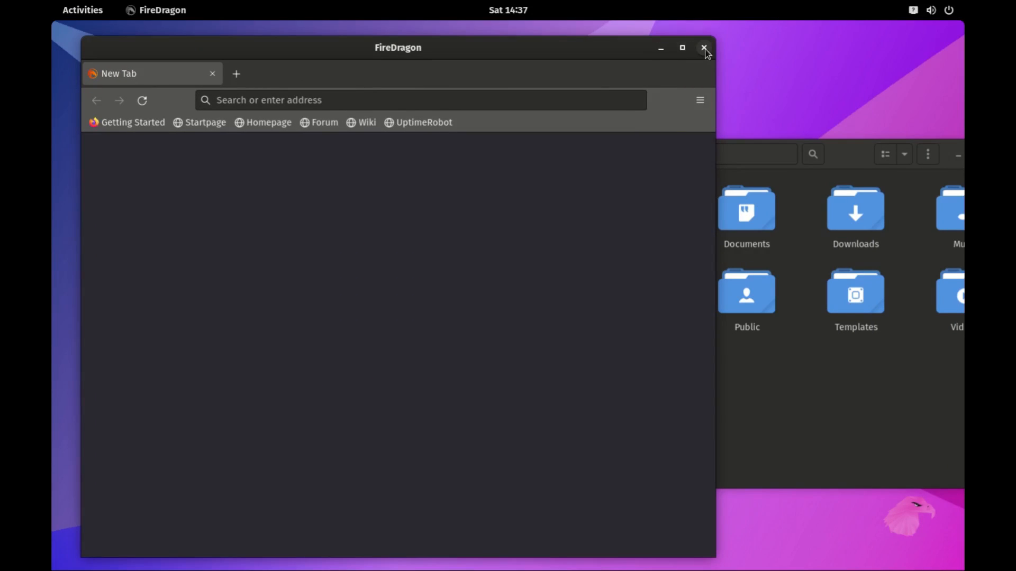
{"action": "left_click", "coordinate": [703, 48]}
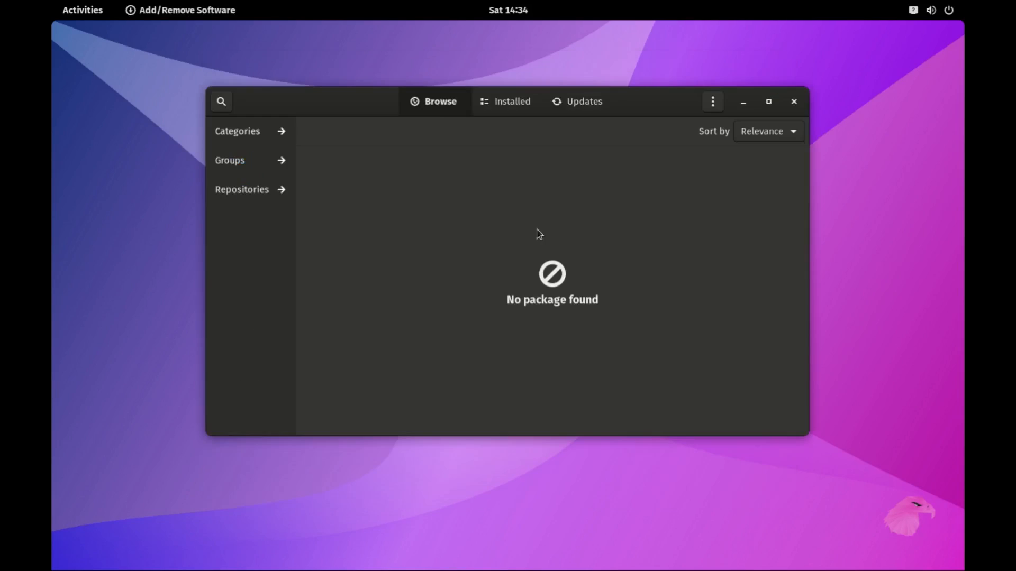
Review Pamac's installed packages, then its Third Party preferences showing AUR support enabled.
{"action": "left_click", "coordinate": [511, 101]}
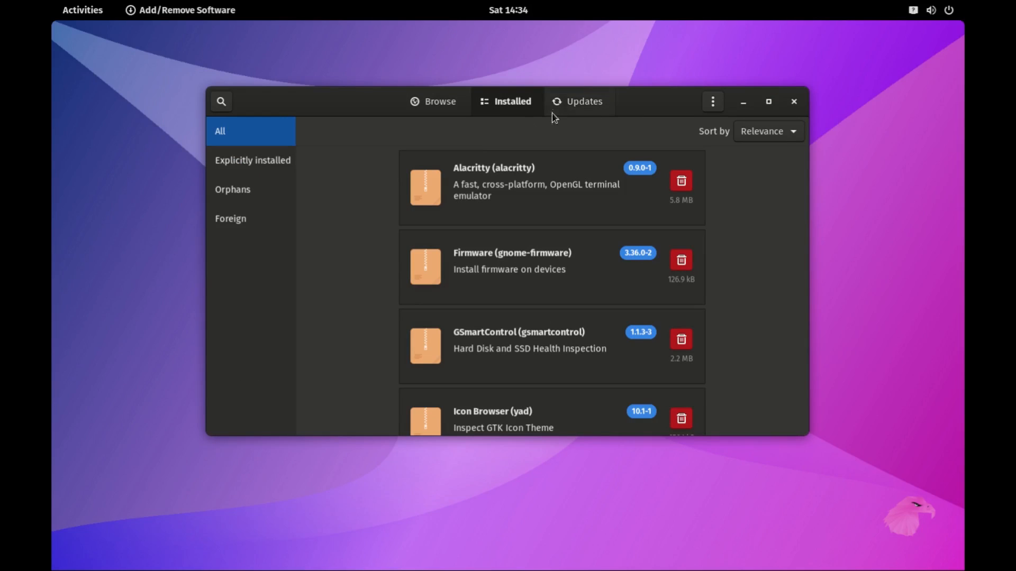
{"action": "left_click", "coordinate": [582, 101]}
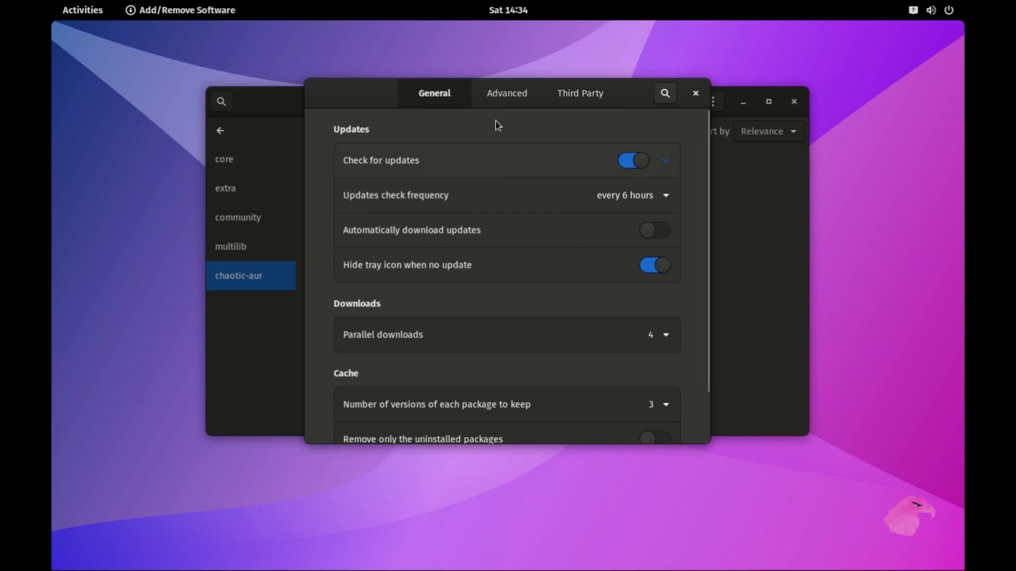
{"action": "left_click", "coordinate": [579, 92]}
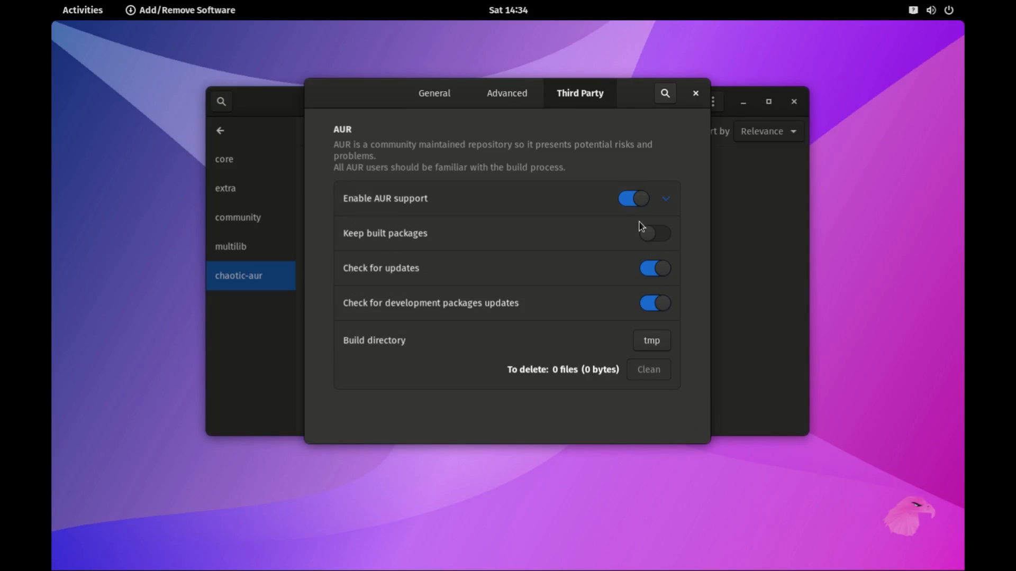
{"action": "left_click", "coordinate": [695, 92]}
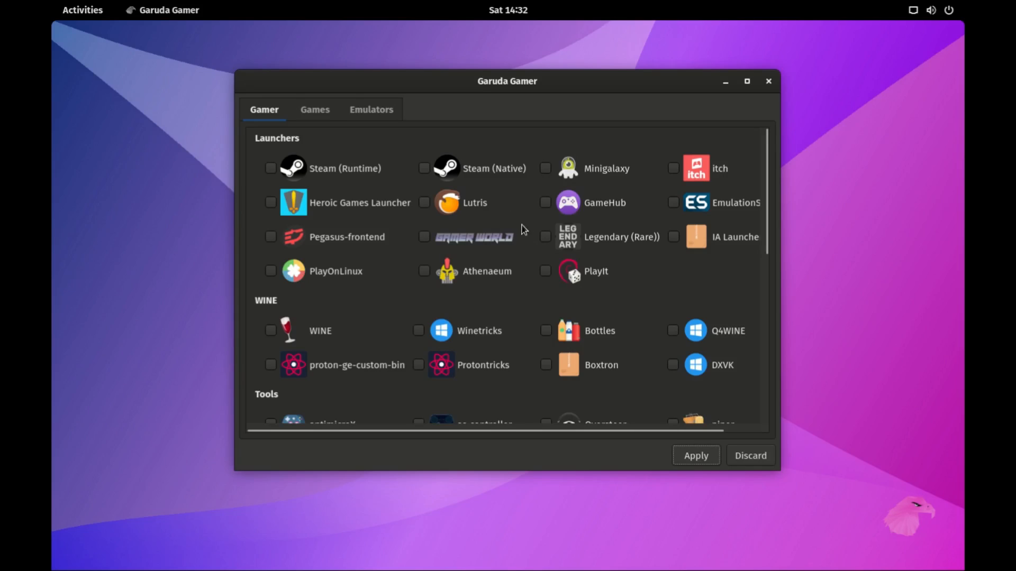
Browse Garuda Gamer's launchers, then the Games catalogue with Simulation, Stealth and Rouge-Like.
{"action": "scroll", "scroll_direction": "down", "scroll_amount": 3}
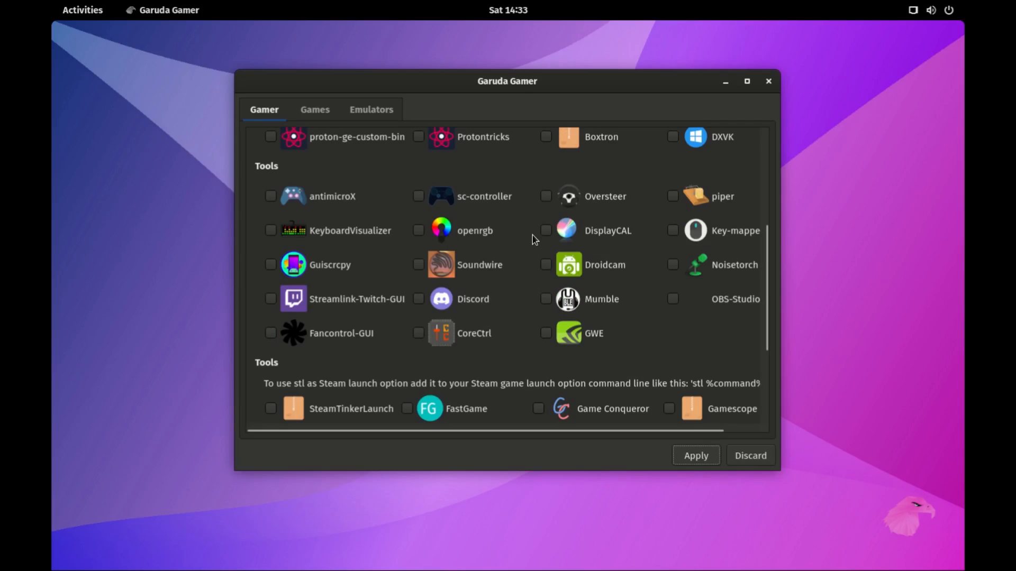
{"action": "scroll", "scroll_direction": "down", "scroll_amount": 3}
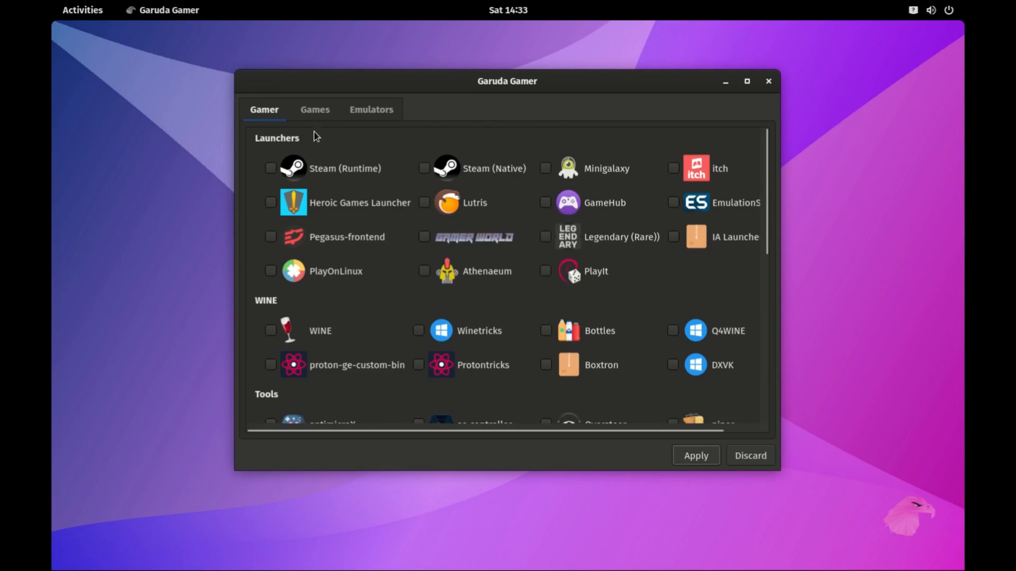
{"action": "left_click", "coordinate": [315, 109]}
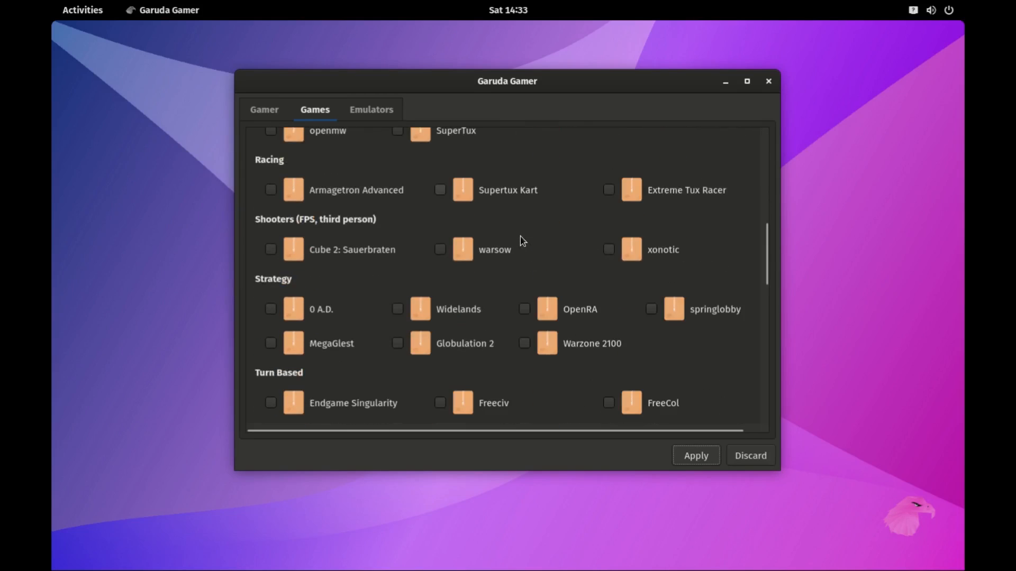
{"action": "scroll", "scroll_direction": "down", "scroll_amount": 3}
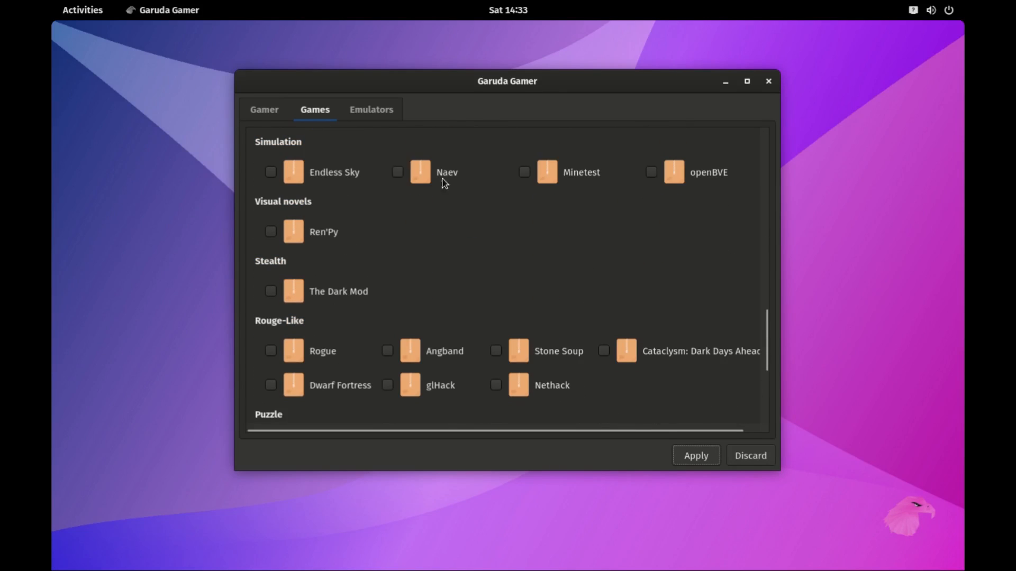
{"action": "left_click", "coordinate": [370, 109]}
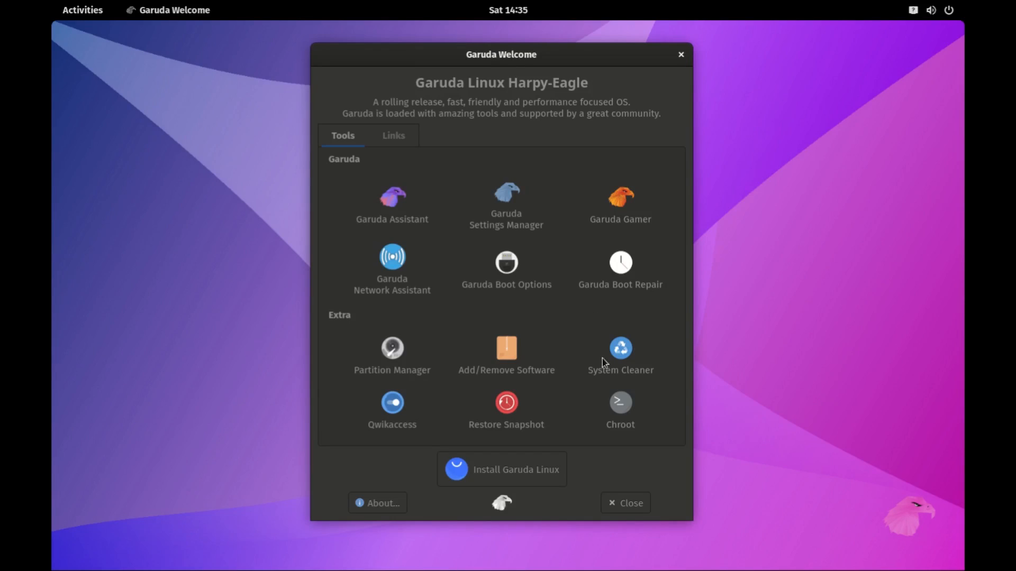
Launch Garuda Settings Manager from the Garuda Welcome Tools list.
{"action": "left_click", "coordinate": [506, 348]}
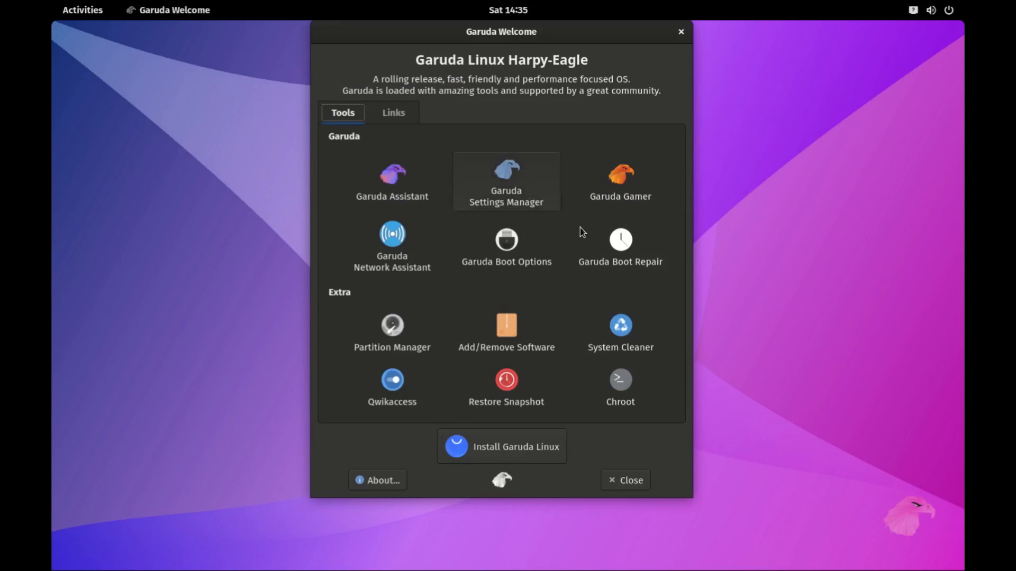
{"action": "mouse_move", "coordinate": [391, 387]}
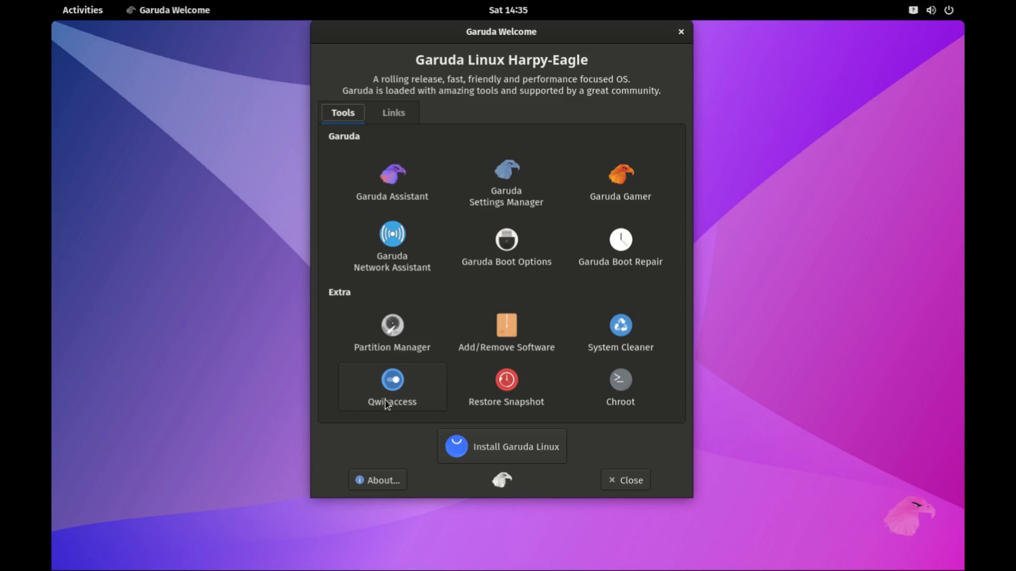
{"action": "mouse_move", "coordinate": [620, 181]}
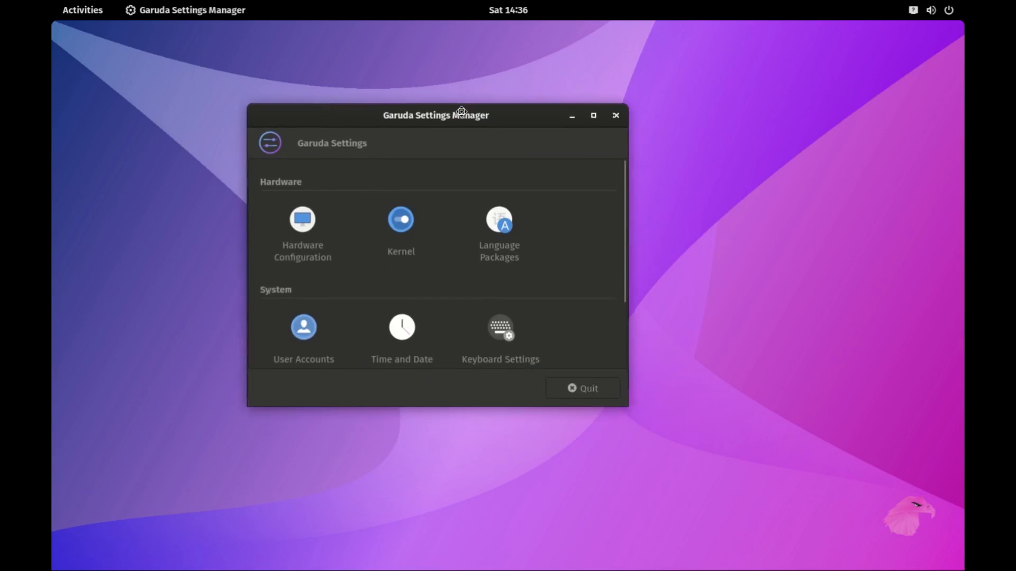
Move and close Garuda Settings Manager, then open GNOME Settings' Notifications page.
{"action": "left_click_drag", "start_coordinate": [435, 115], "coordinate": [466, 130]}
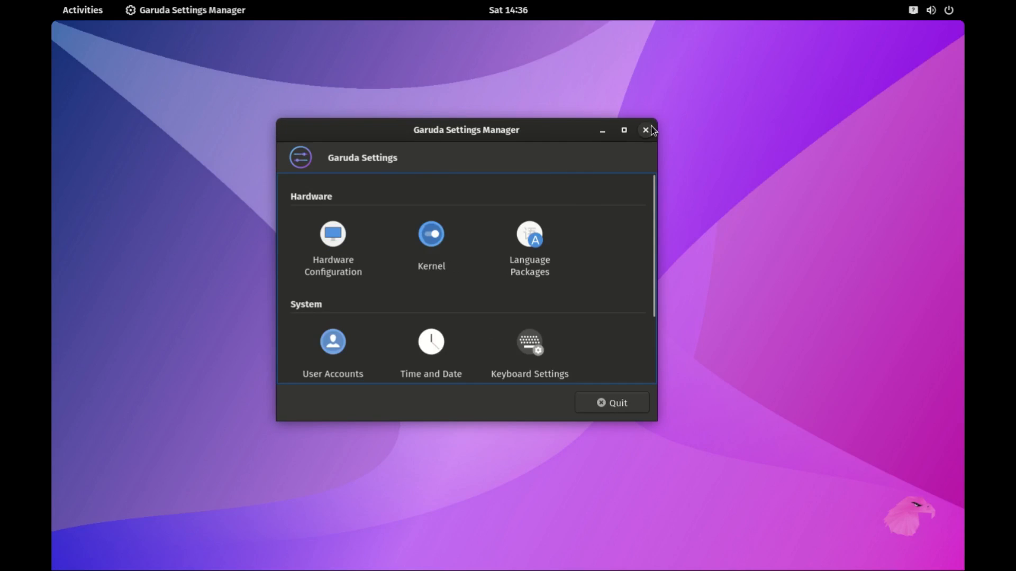
{"action": "left_click", "coordinate": [645, 130]}
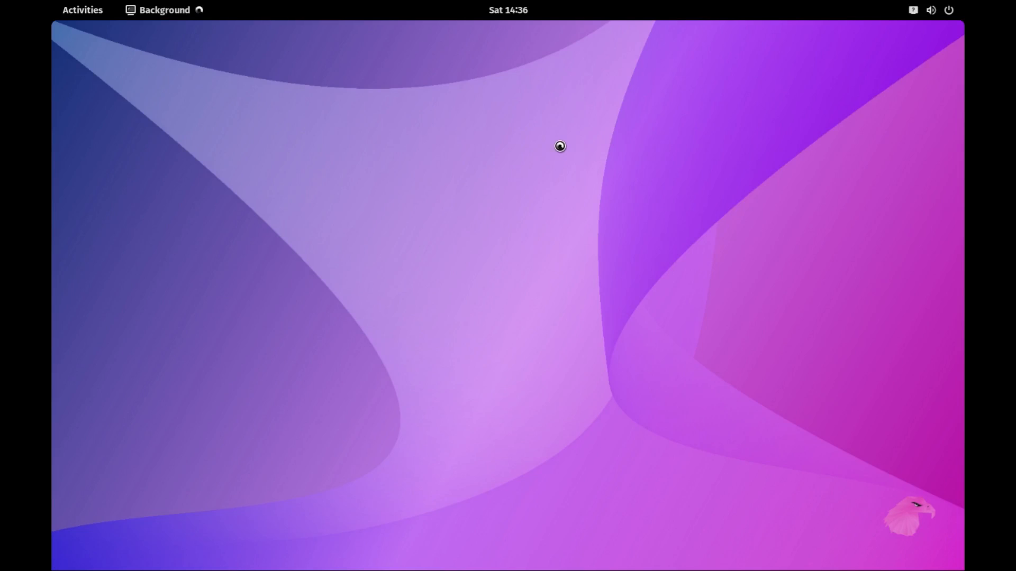
{"action": "left_click", "coordinate": [165, 10]}
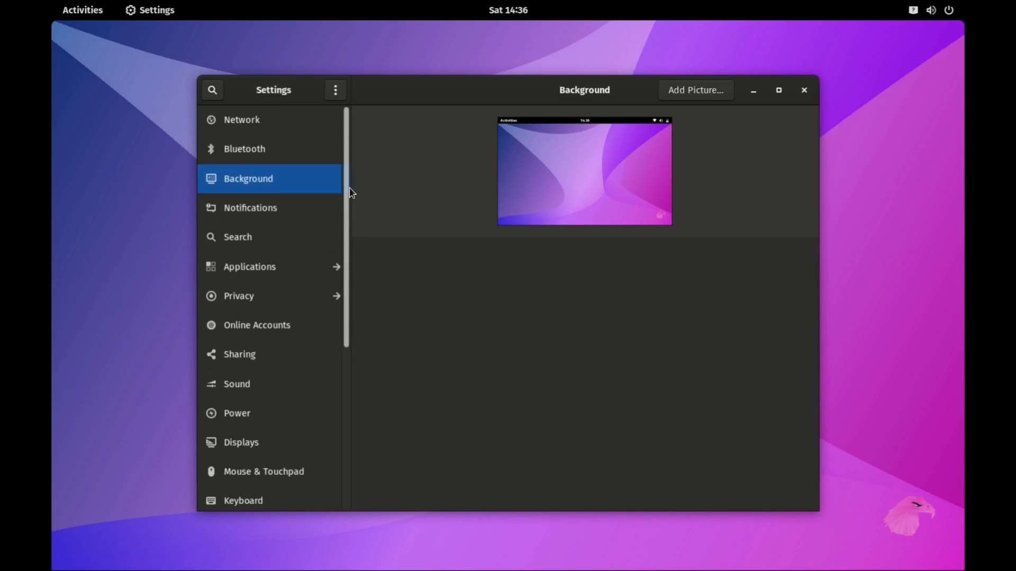
{"action": "mouse_move", "coordinate": [263, 153]}
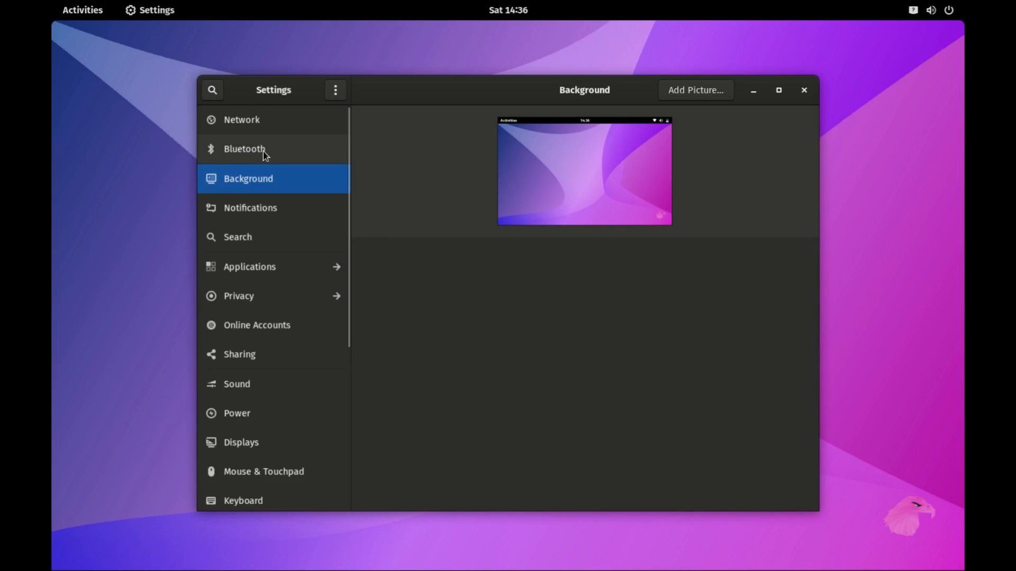
{"action": "left_click", "coordinate": [250, 208]}
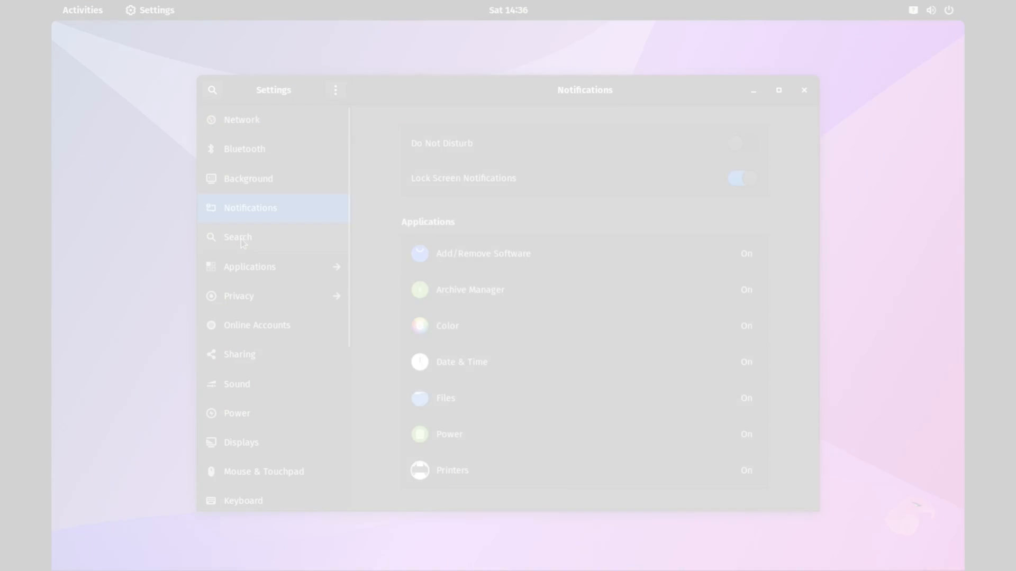